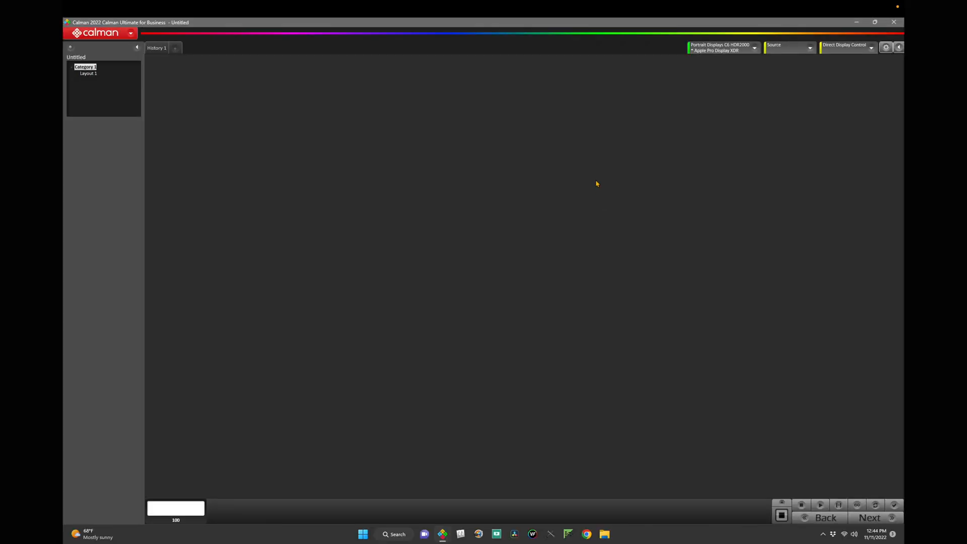
- Load the Patterns Calibration workflow template from the Calman menu
click(129, 33)
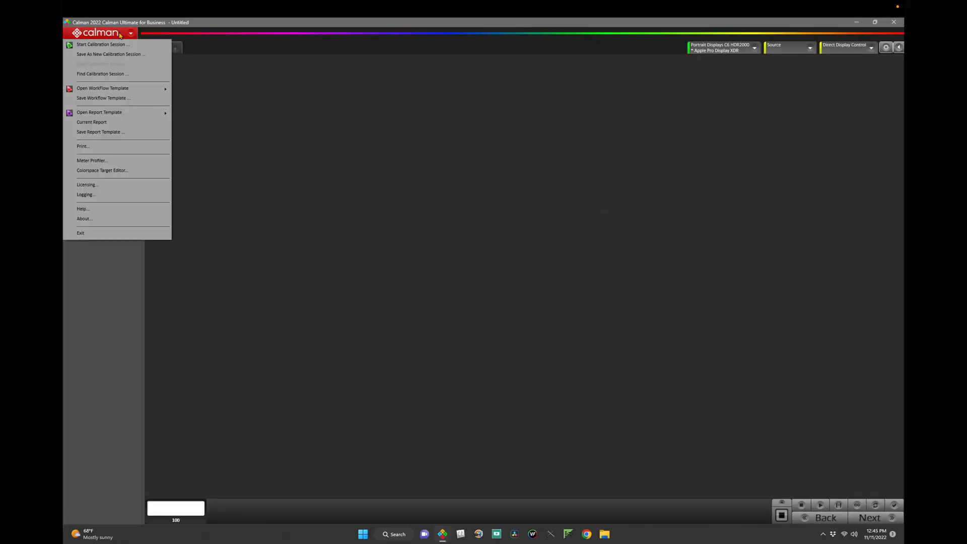
mouse_move(102, 88)
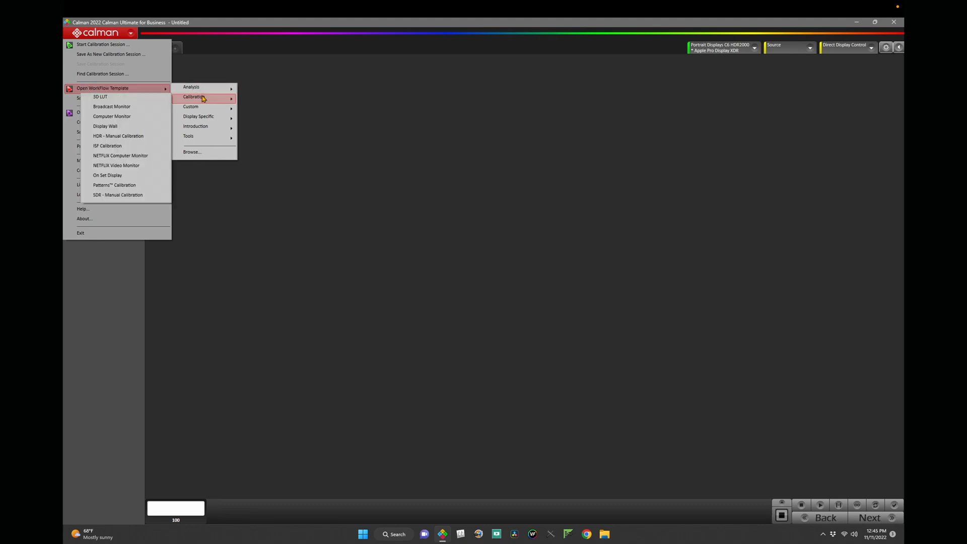
click(191, 97)
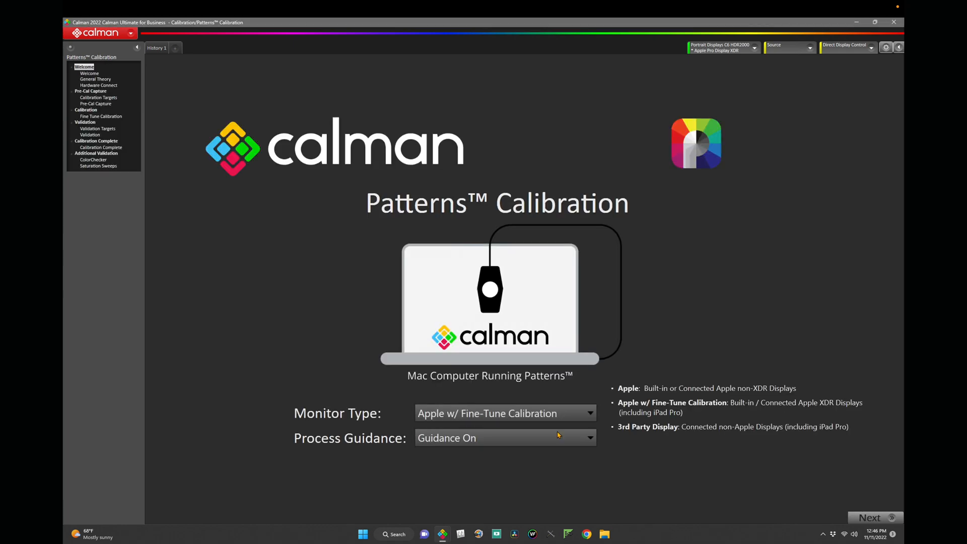
- Reach Hardware Connect and connect Calman to the Patterns app at 10.100.19.206
click(505, 437)
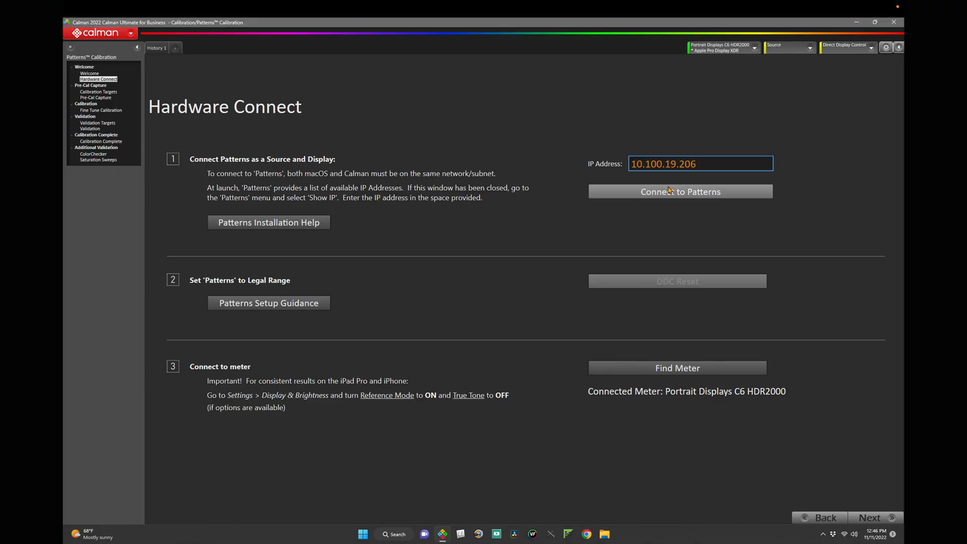
click(681, 192)
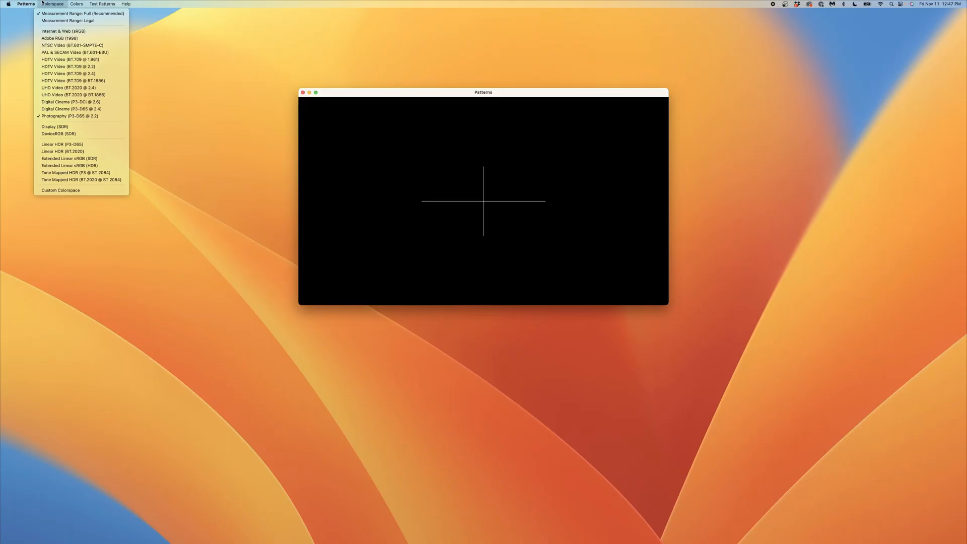
mouse_move(66, 19)
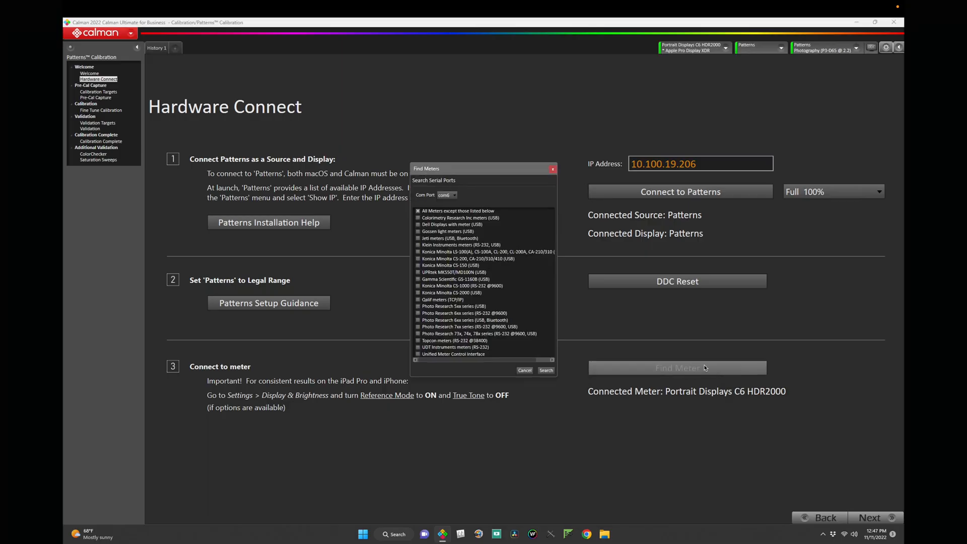
- Search for and connect the Portrait Displays C6 HDR2000 colour meter
click(546, 370)
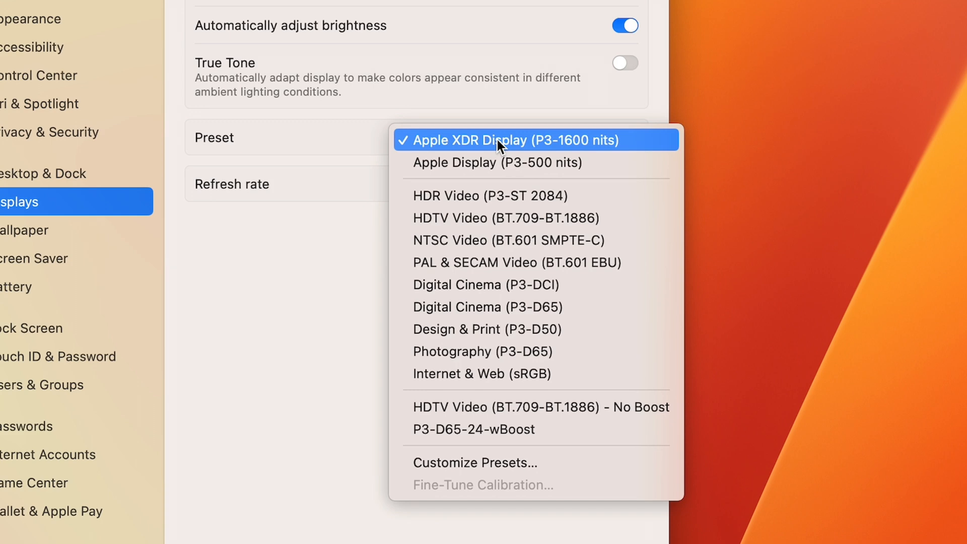
mouse_move(510, 217)
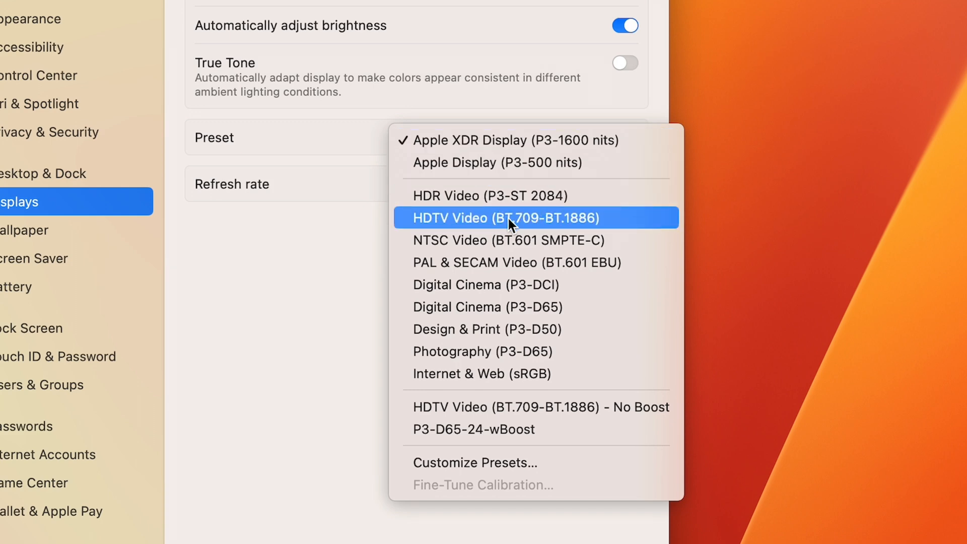
- Choose the HDTV Video (BT.709-BT.1886) display preset for the Pro Display XDR
click(508, 217)
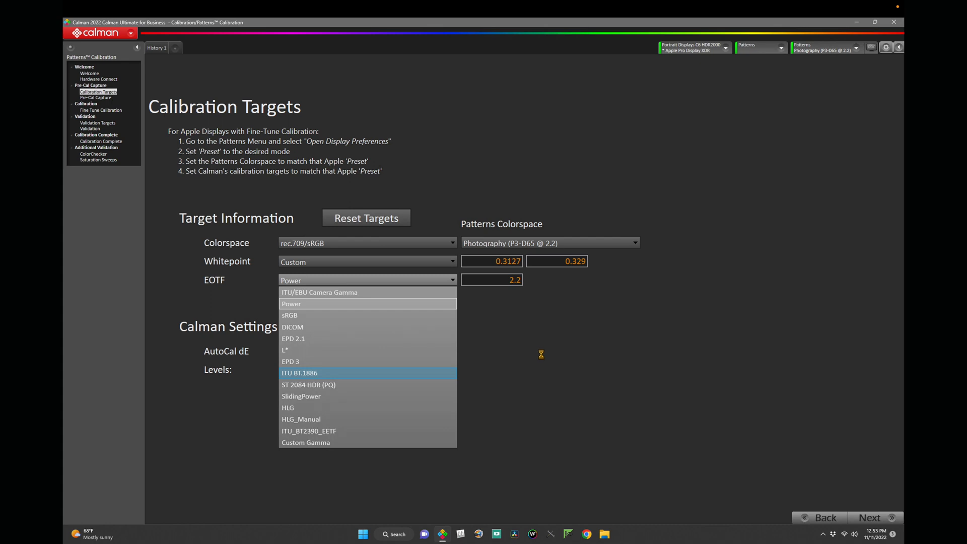
- Set the calibration target EOTF to ITU BT.1886 for rec.709/sRGB at 0.3127/0.329
click(299, 373)
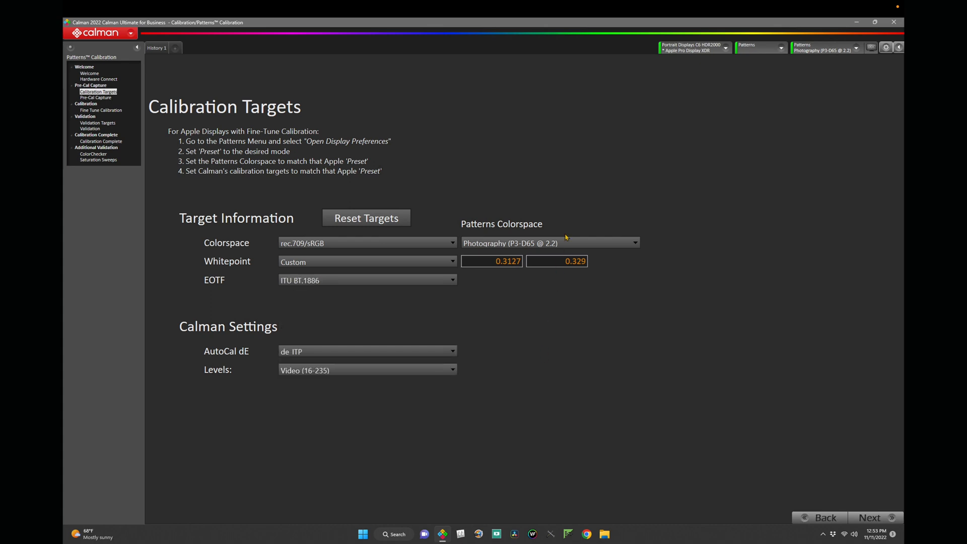
mouse_move(565, 240)
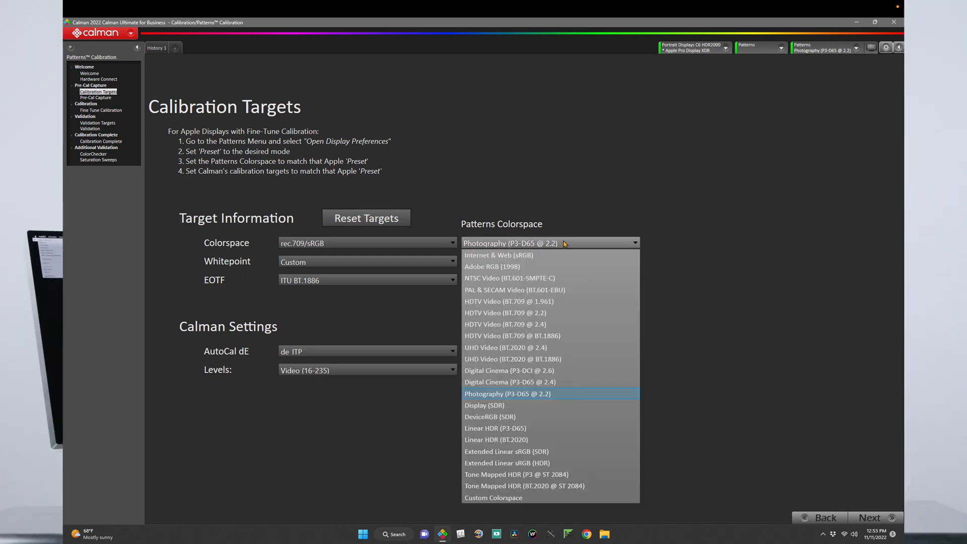
mouse_move(558, 327)
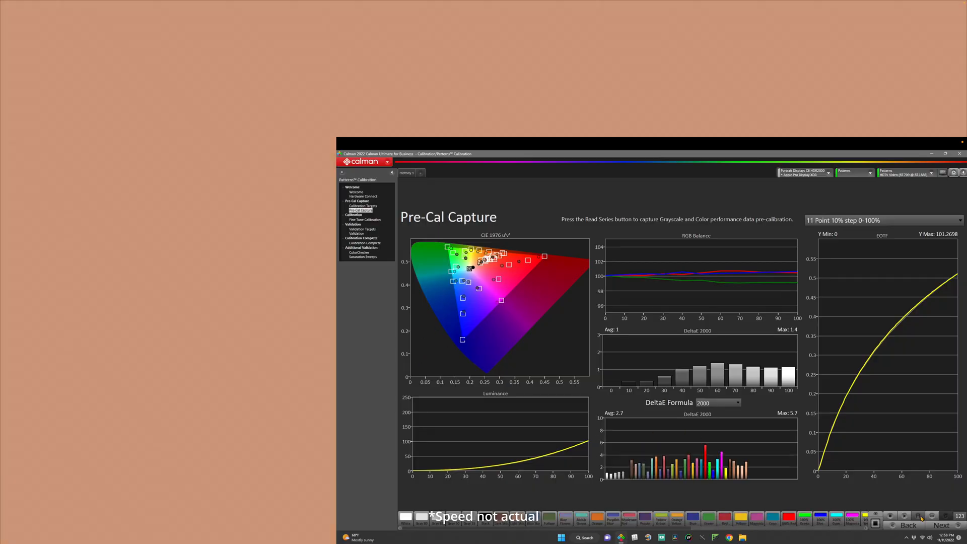
- Advance from Pre-Cal Capture to the Fine Tune Calibration step
click(937, 517)
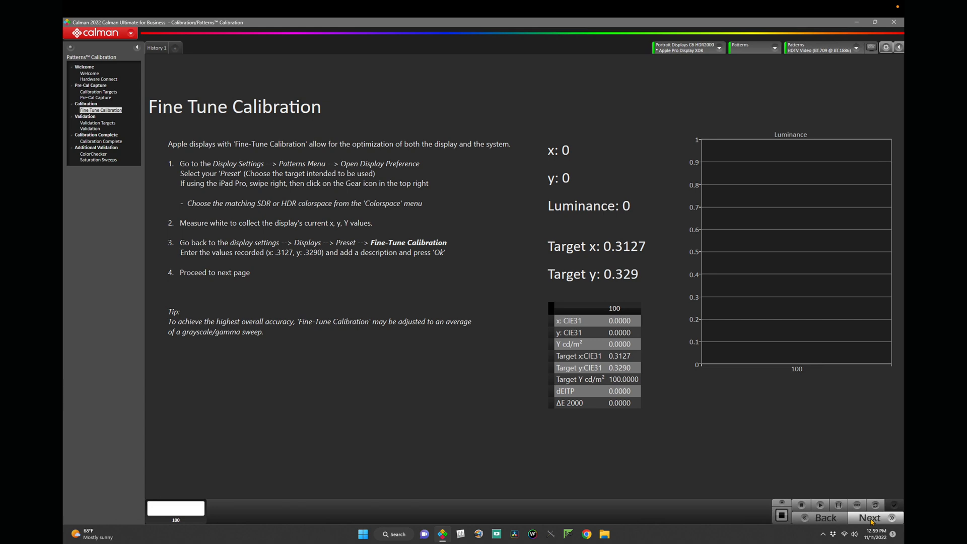
mouse_move(834, 467)
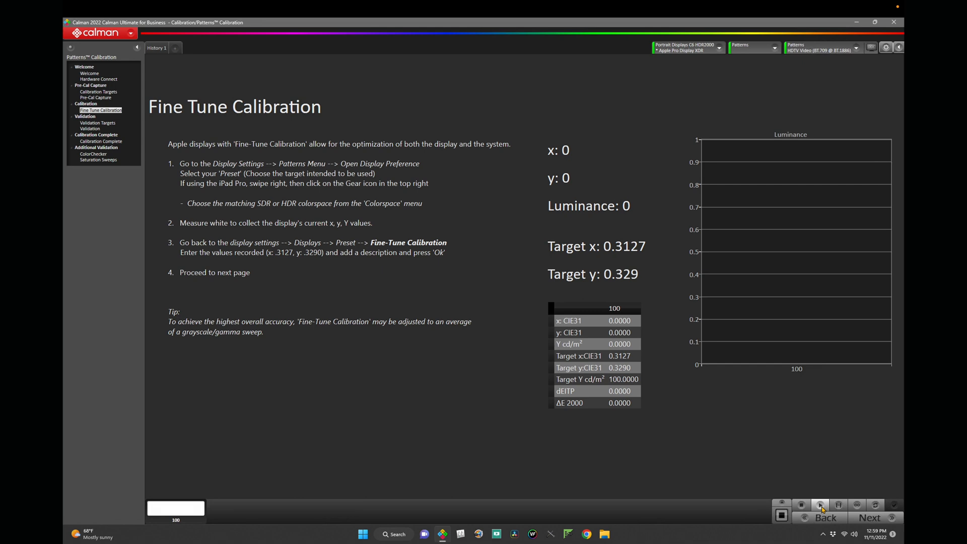
mouse_move(820, 507)
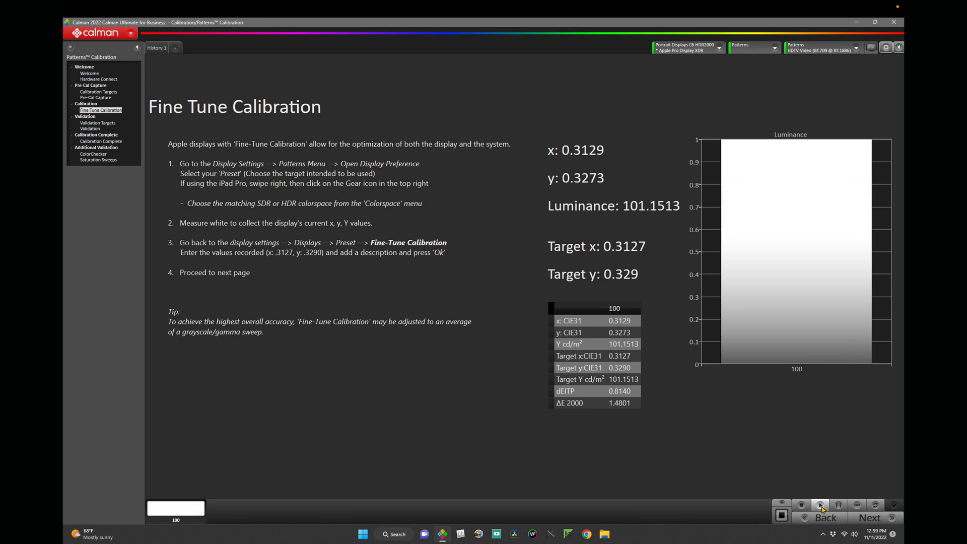
mouse_move(603, 169)
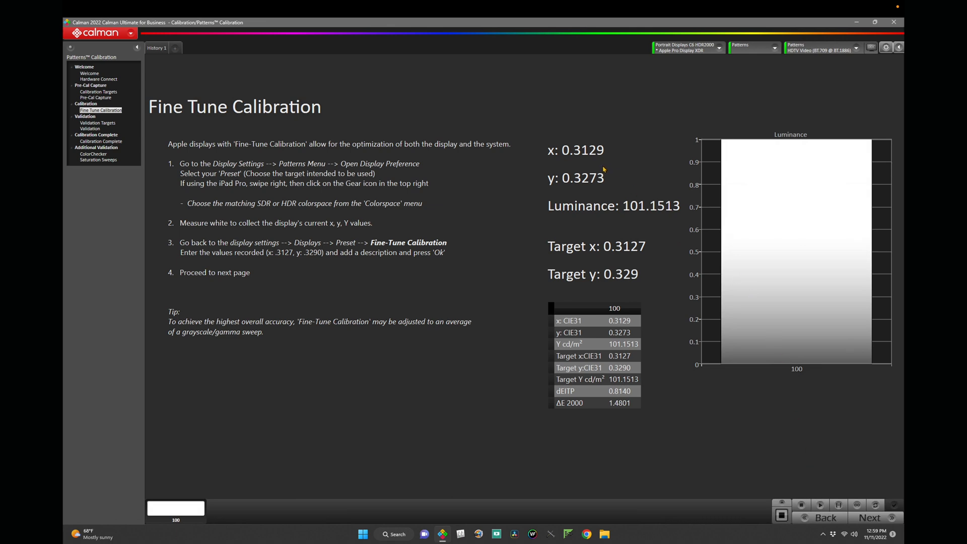
mouse_move(594, 189)
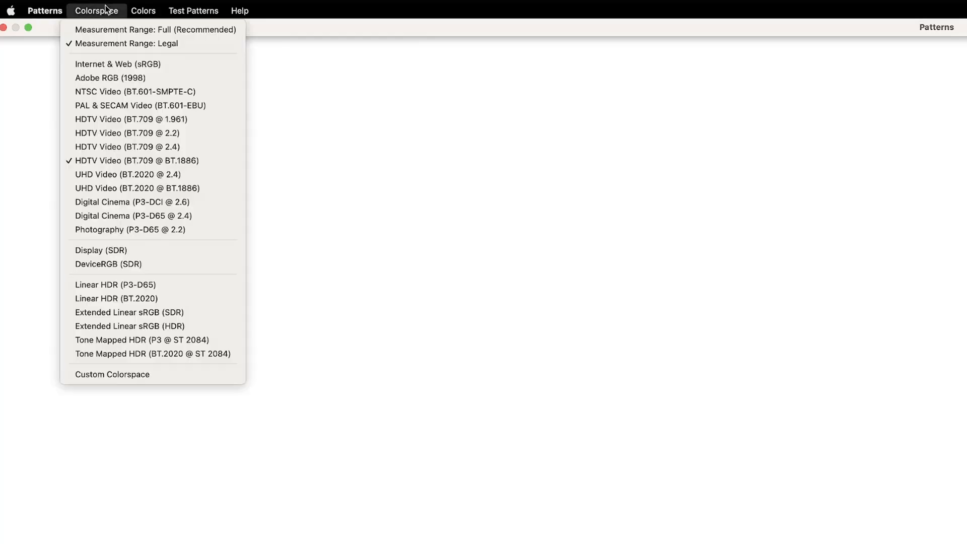
- From Patterns, reach macOS Displays and start Fine-Tune Calibration for the Pro Display XDR
click(44, 10)
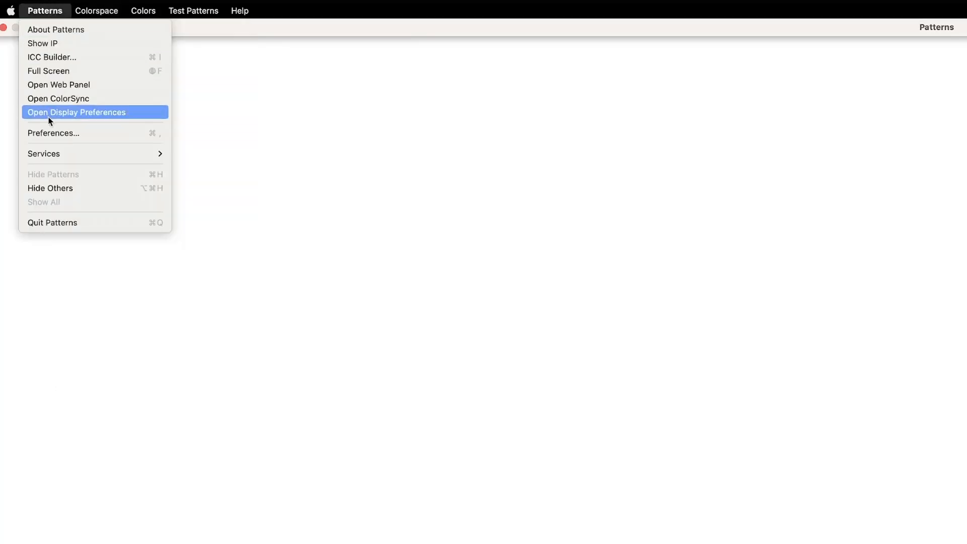
click(76, 112)
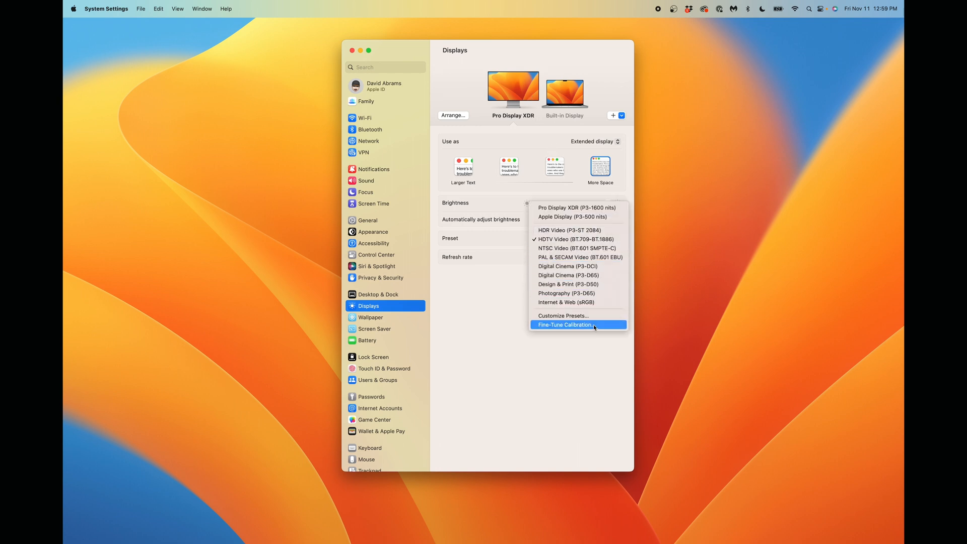
click(563, 325)
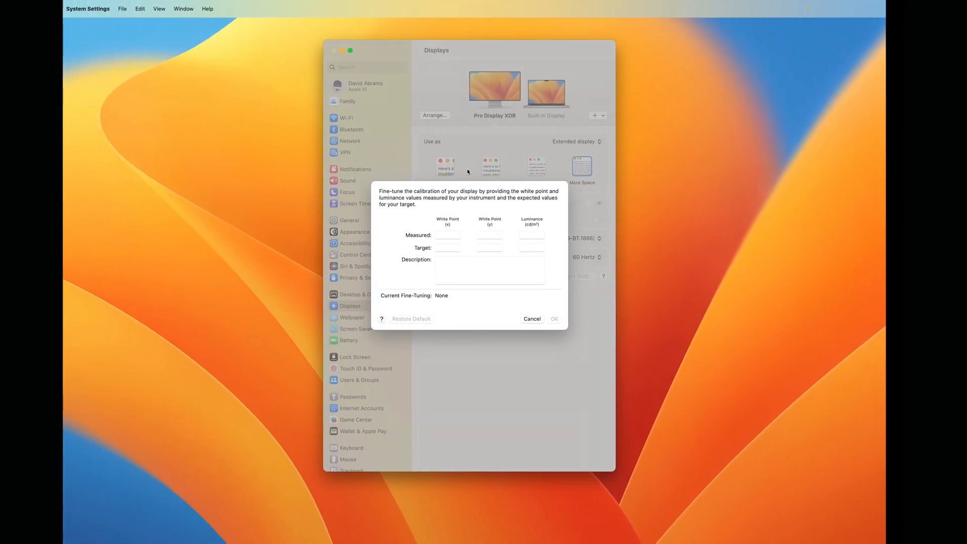
- Enter measured white point .3129/.3273 at 101.15 nits and target .3127/.3290 at 100 nits
text(.3129)
text(.3273)
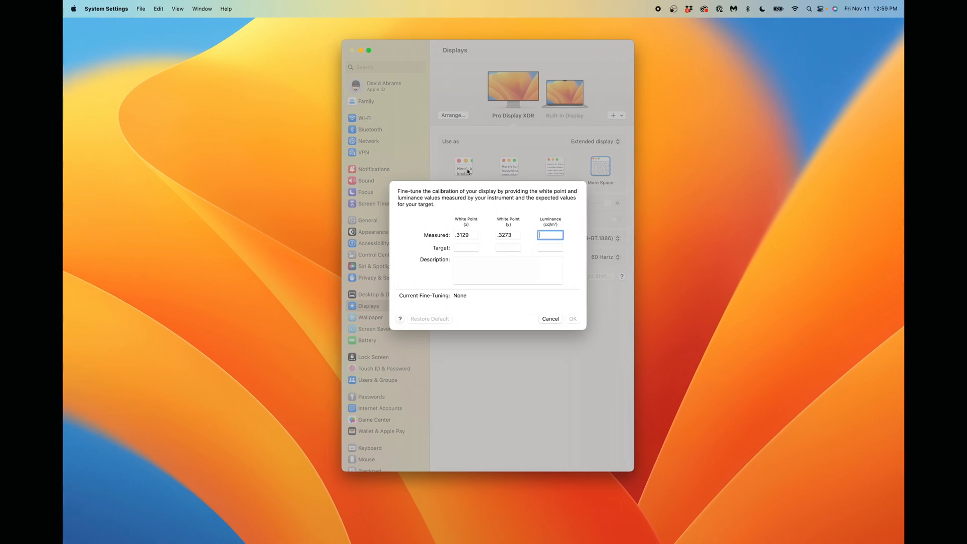
text(101.1)
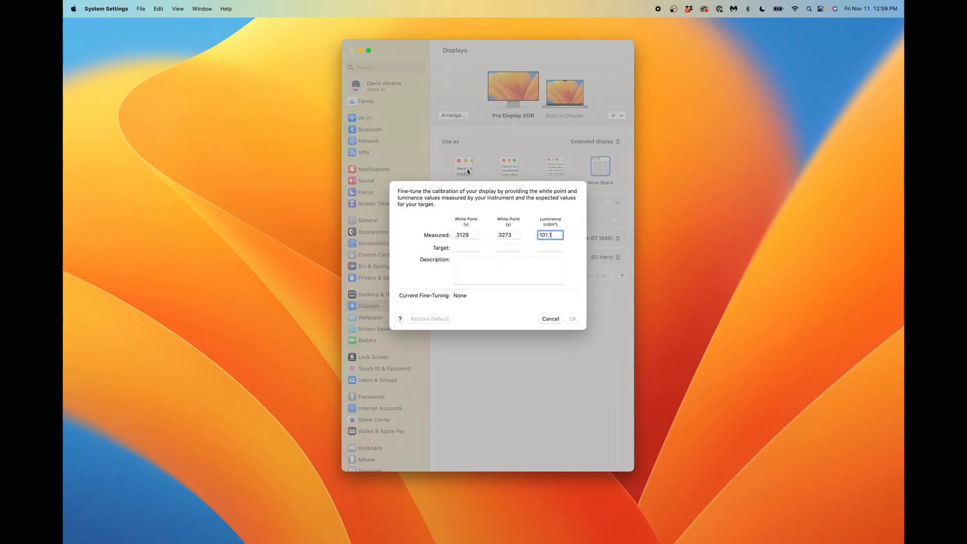
text(.3127)
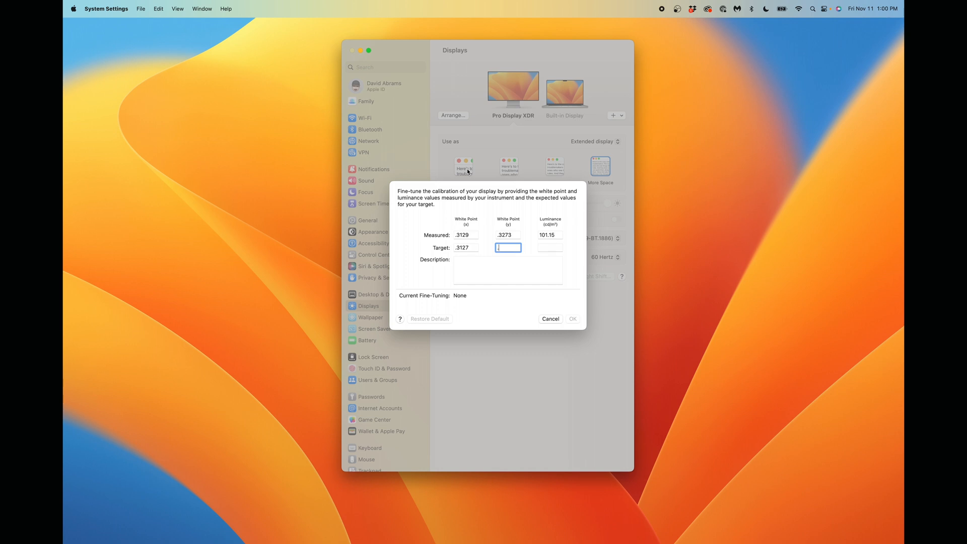
text(.3290)
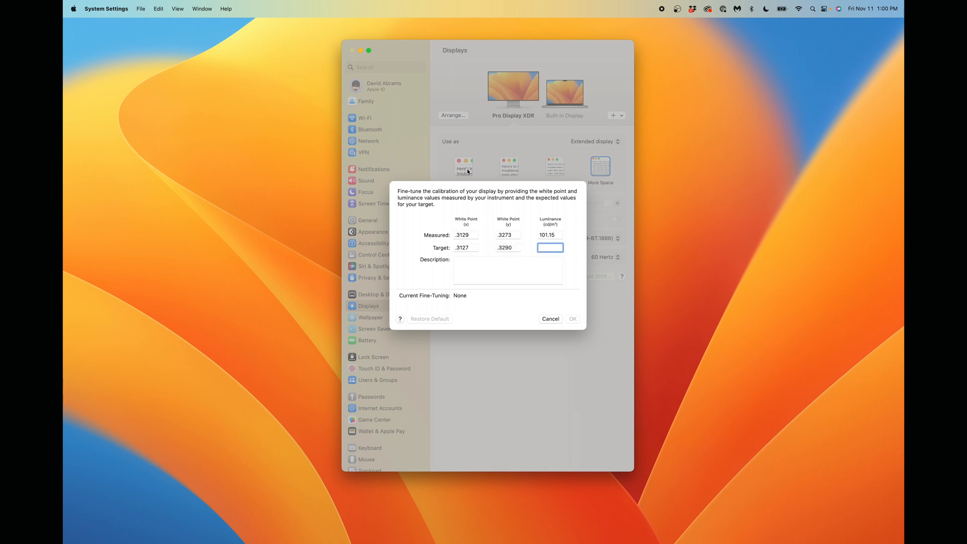
text(100)
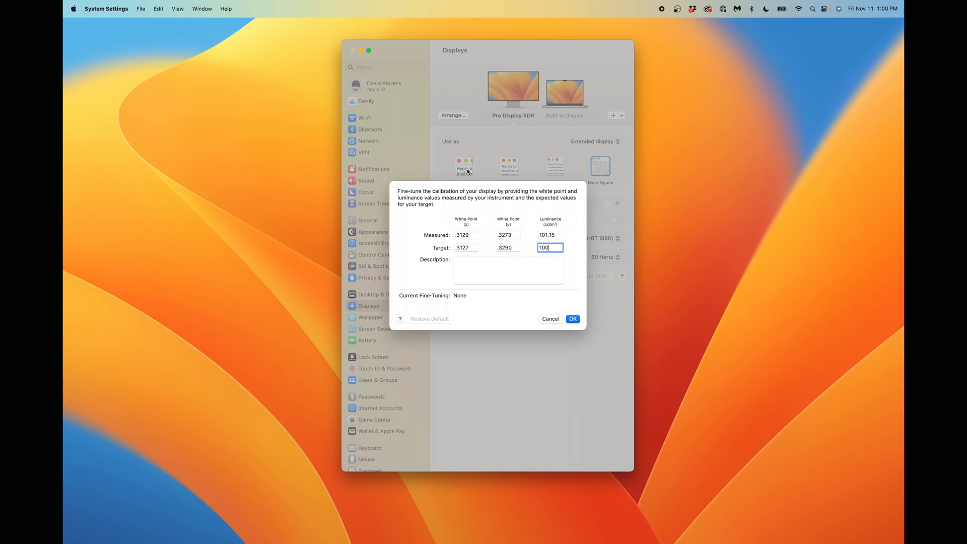
- Describe the fine-tune as 'Calibrated BT.709' and apply it
click(507, 269)
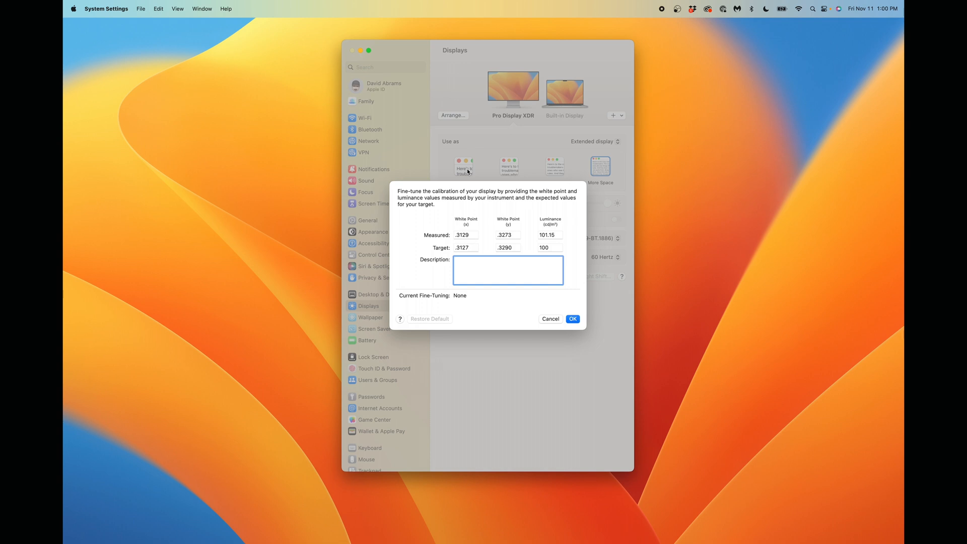
text(Calibrated BT.709)
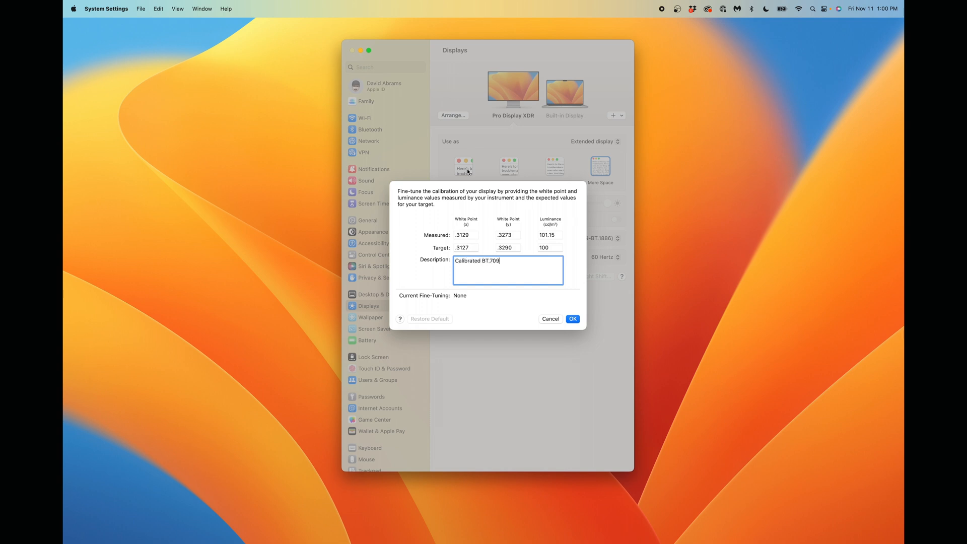
mouse_move(569, 310)
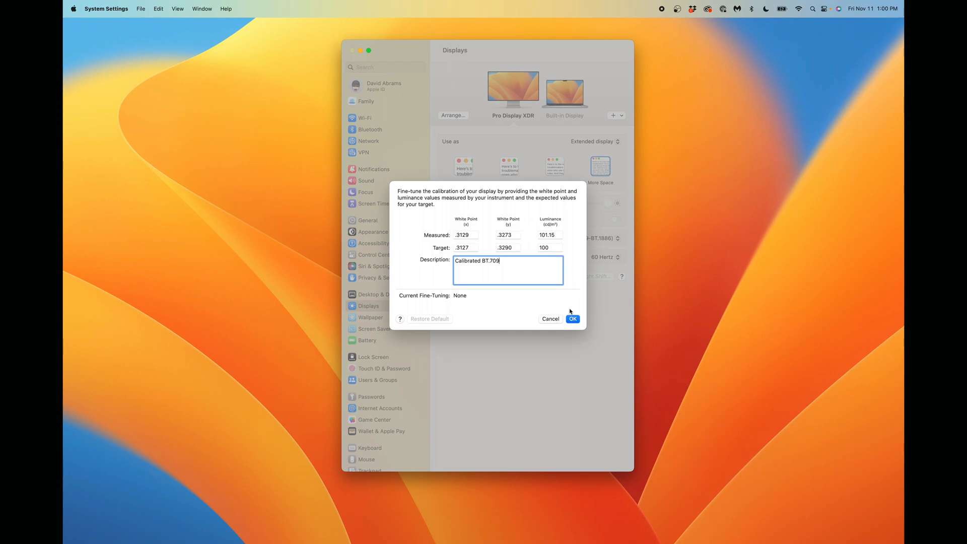
click(572, 318)
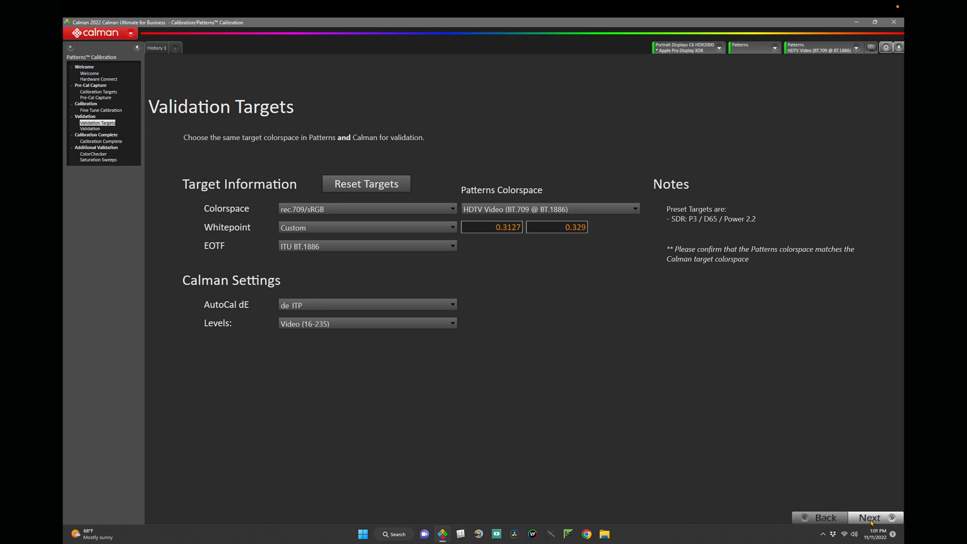
- Confirm rec.709/BT.1886 validation targets and run validation, yielding grayscale dE avg 0.4, colour avg 0.7
click(875, 517)
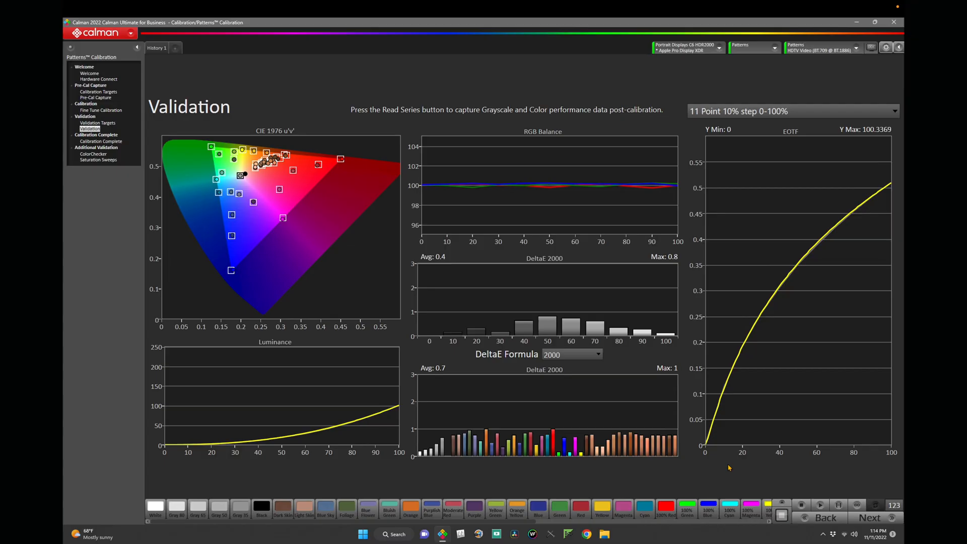
mouse_move(663, 290)
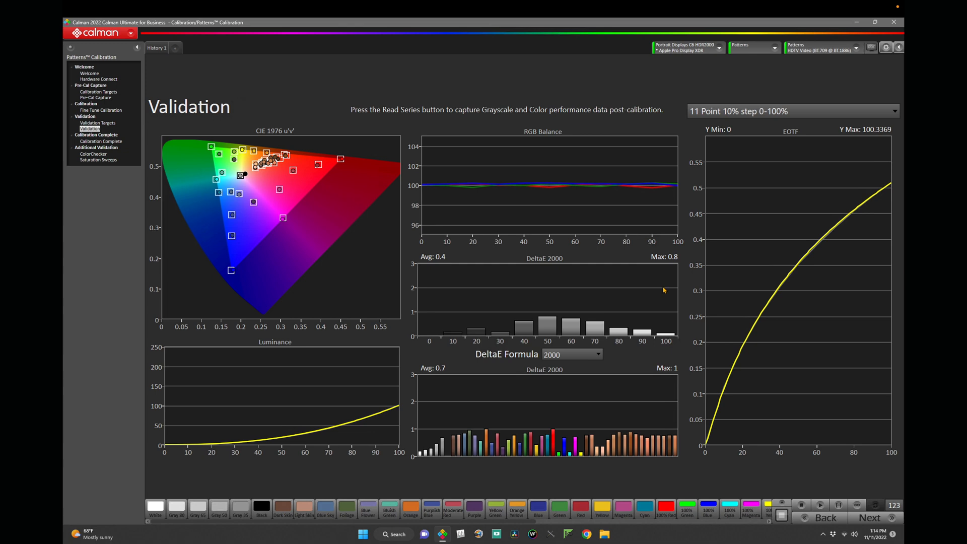
mouse_move(651, 373)
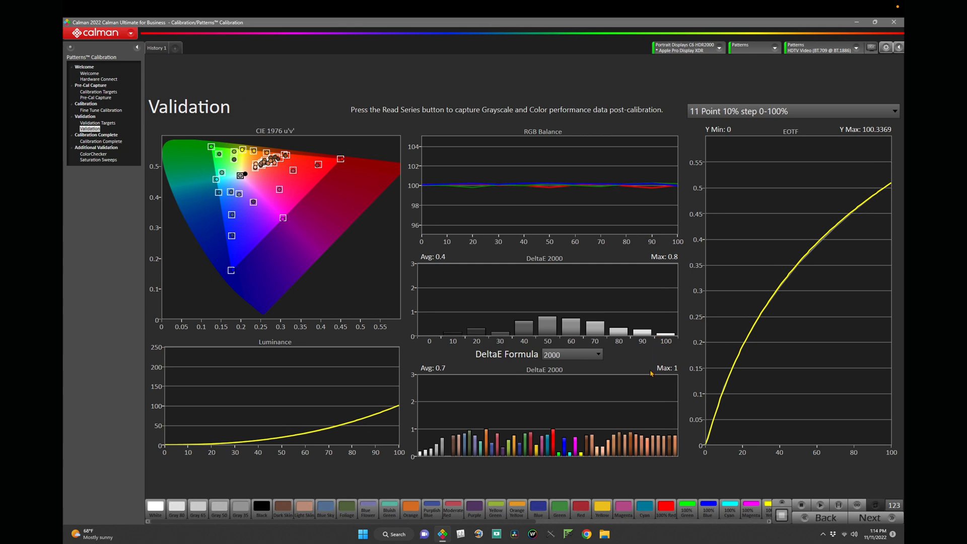
mouse_move(659, 392)
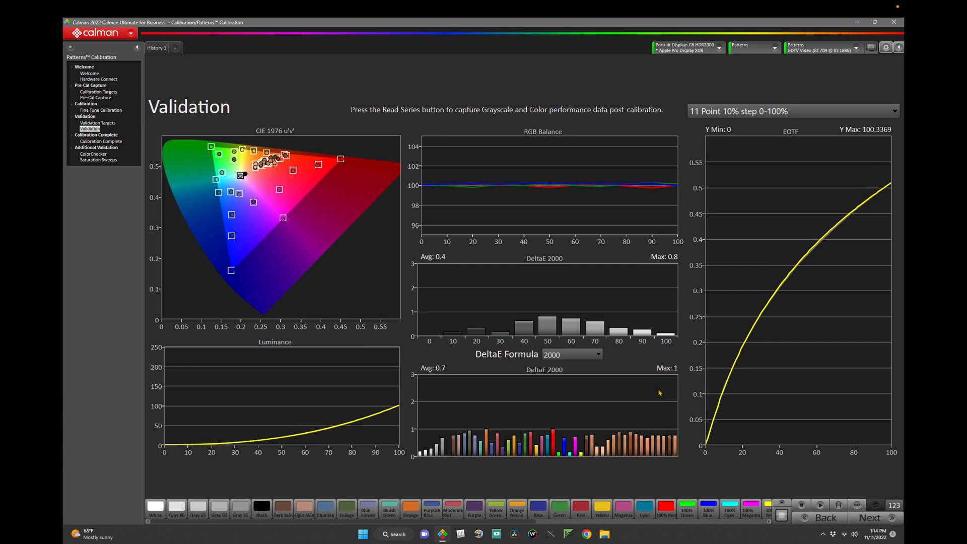
mouse_move(781, 425)
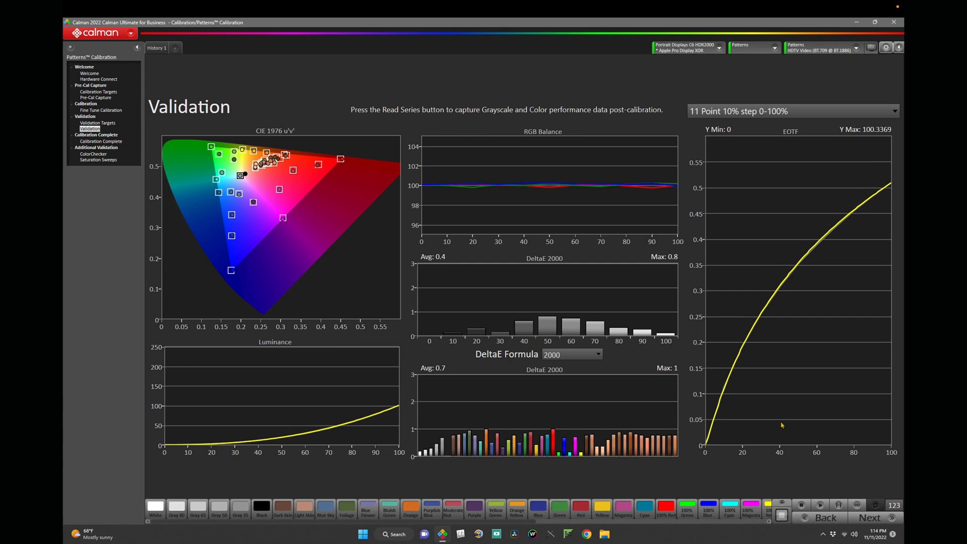
mouse_move(438, 271)
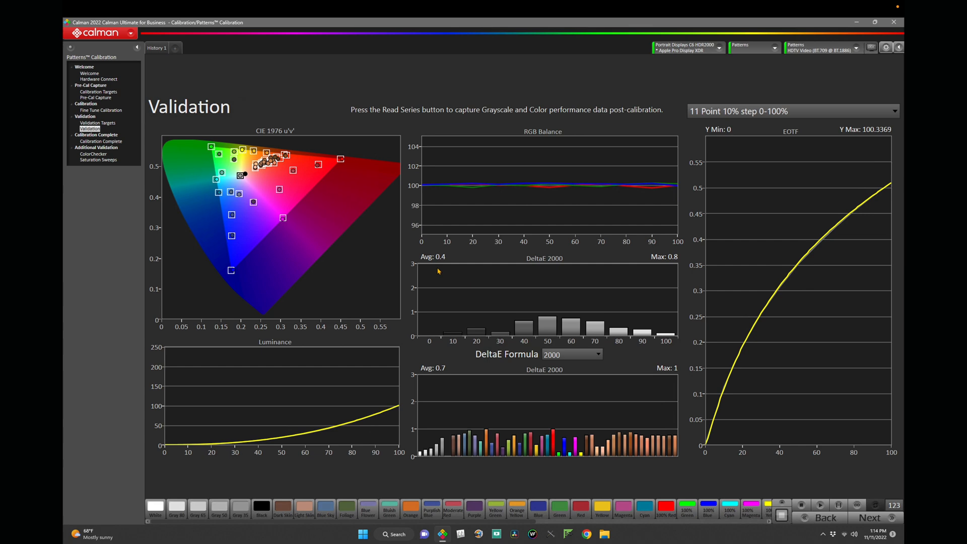
mouse_move(112, 131)
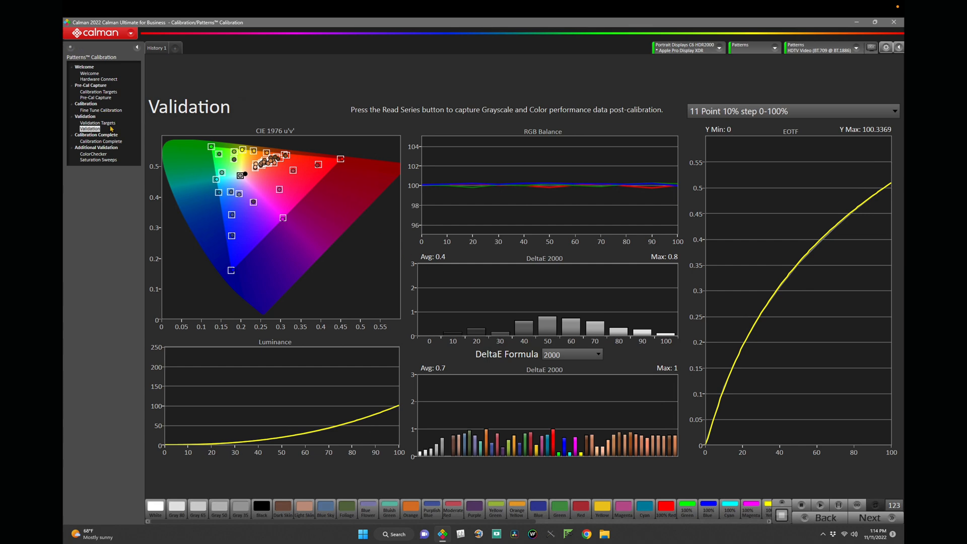
click(97, 121)
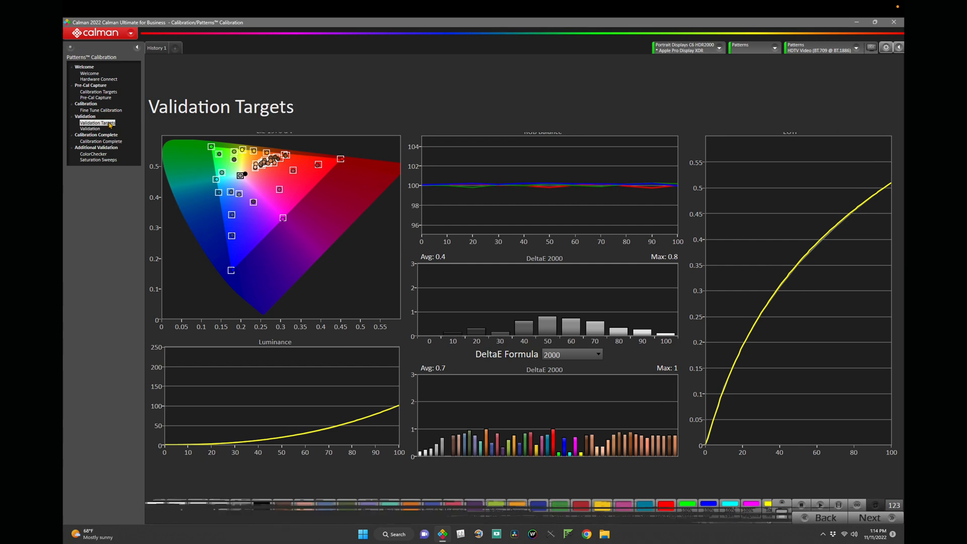
click(97, 123)
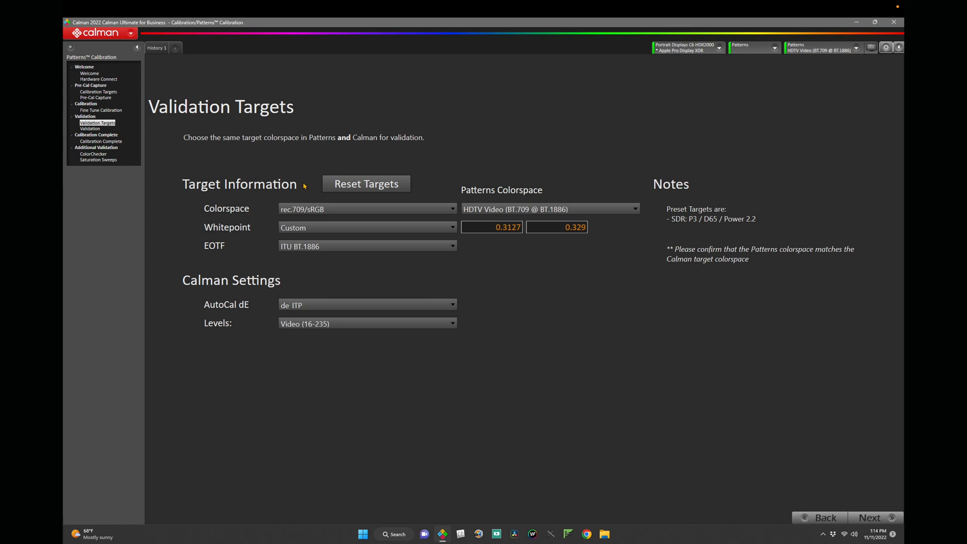
mouse_move(175, 167)
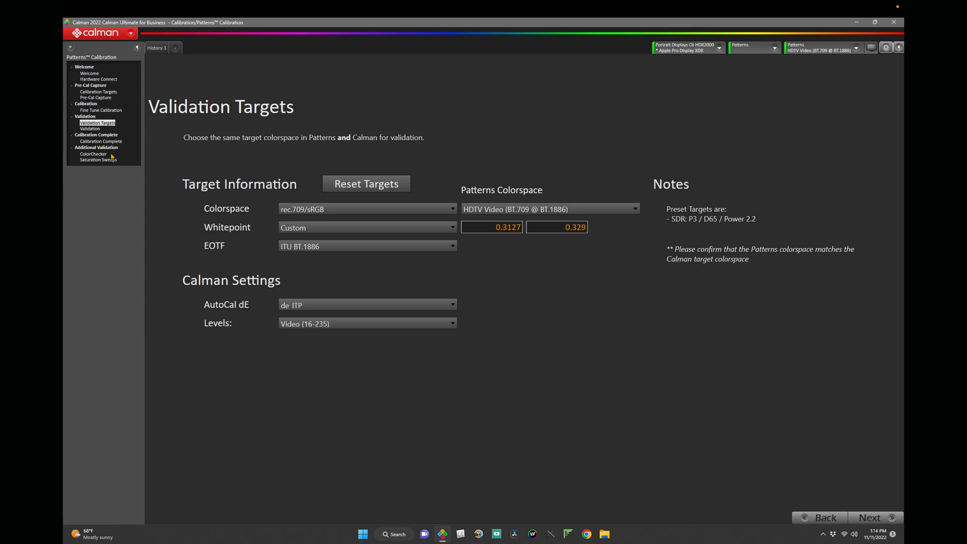
click(90, 129)
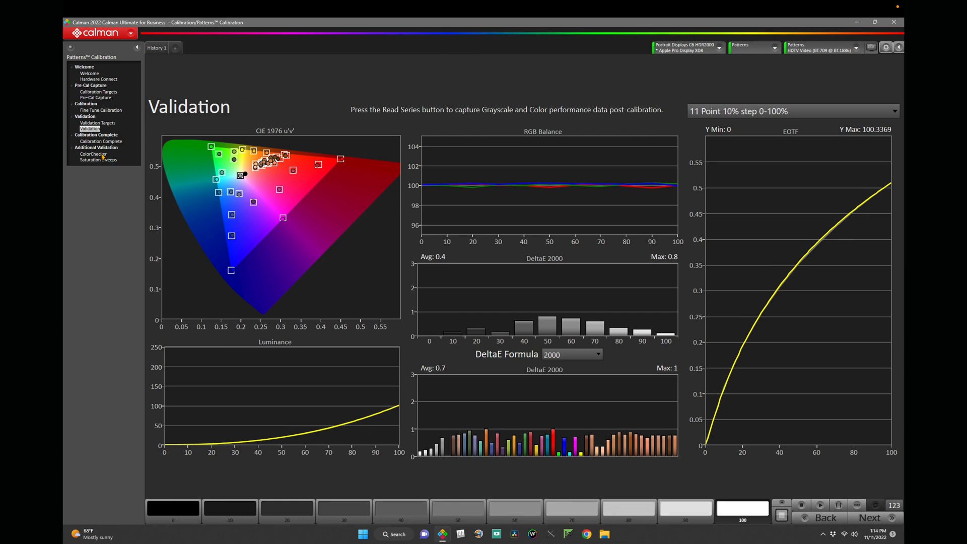